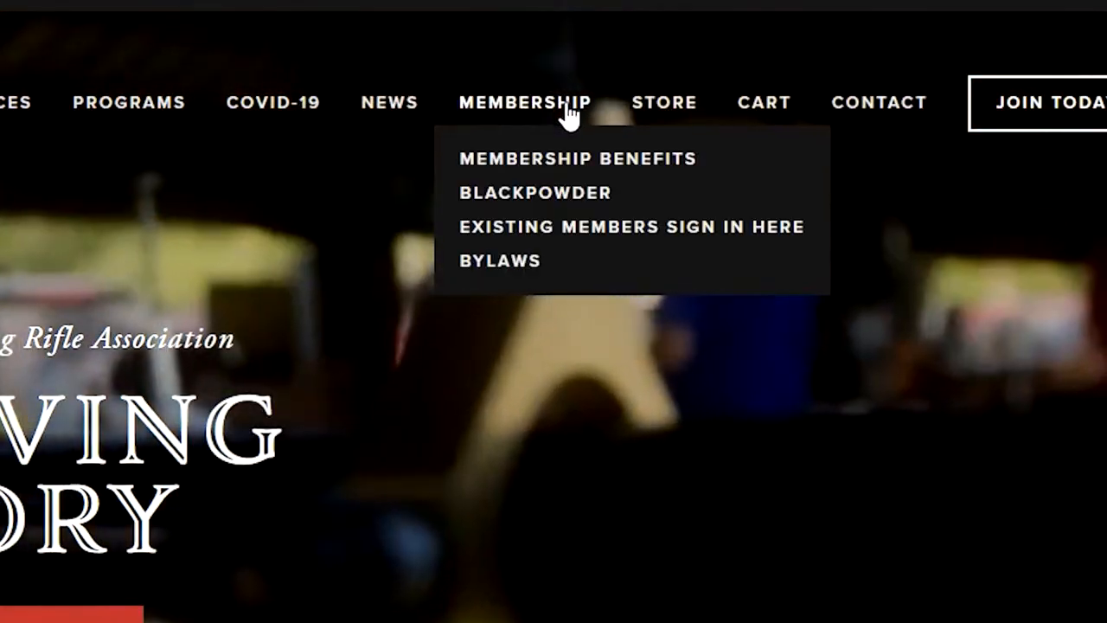
mouse_move(568, 240)
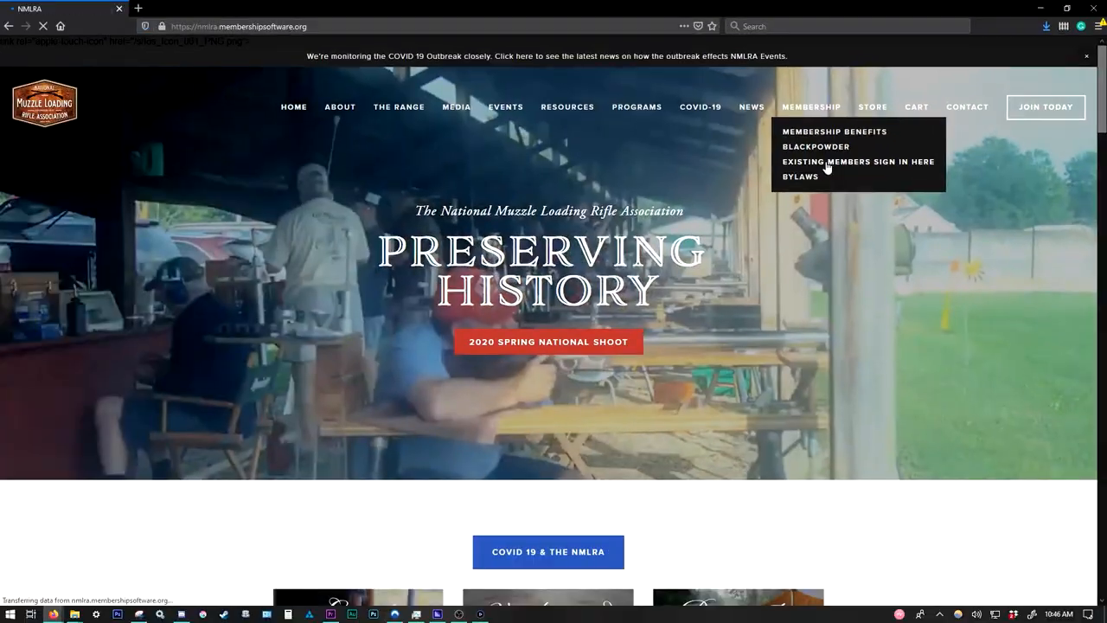
- Go to the Existing Members Sign In page from the Membership menu
left_click(858, 163)
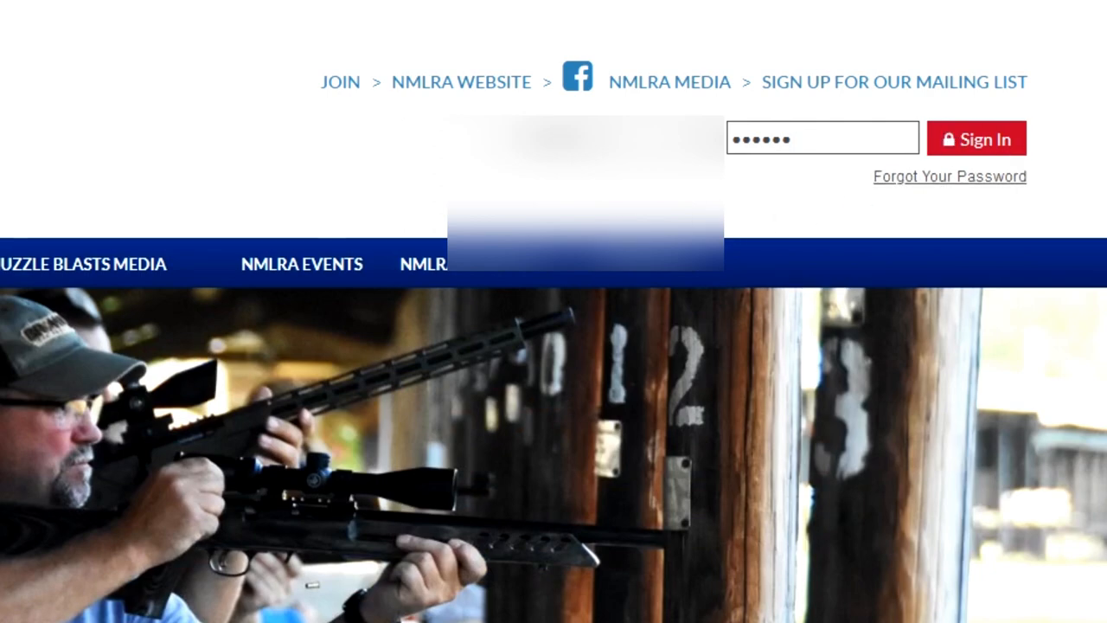
- Sign in to the member account and accept the cookie banner on My Profile
left_click(976, 138)
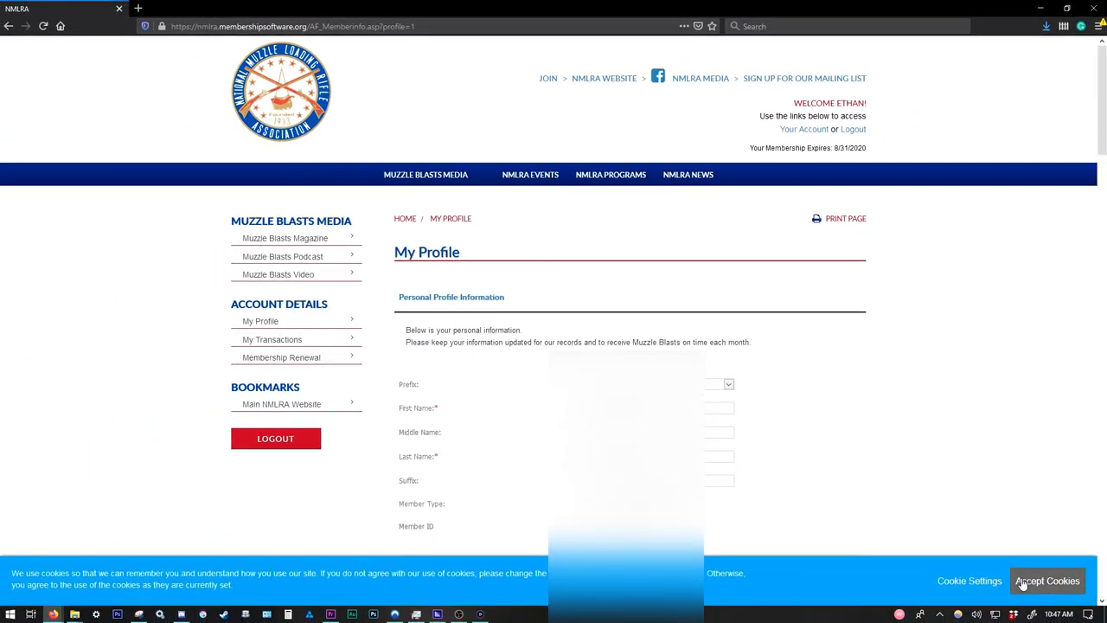
left_click(1048, 581)
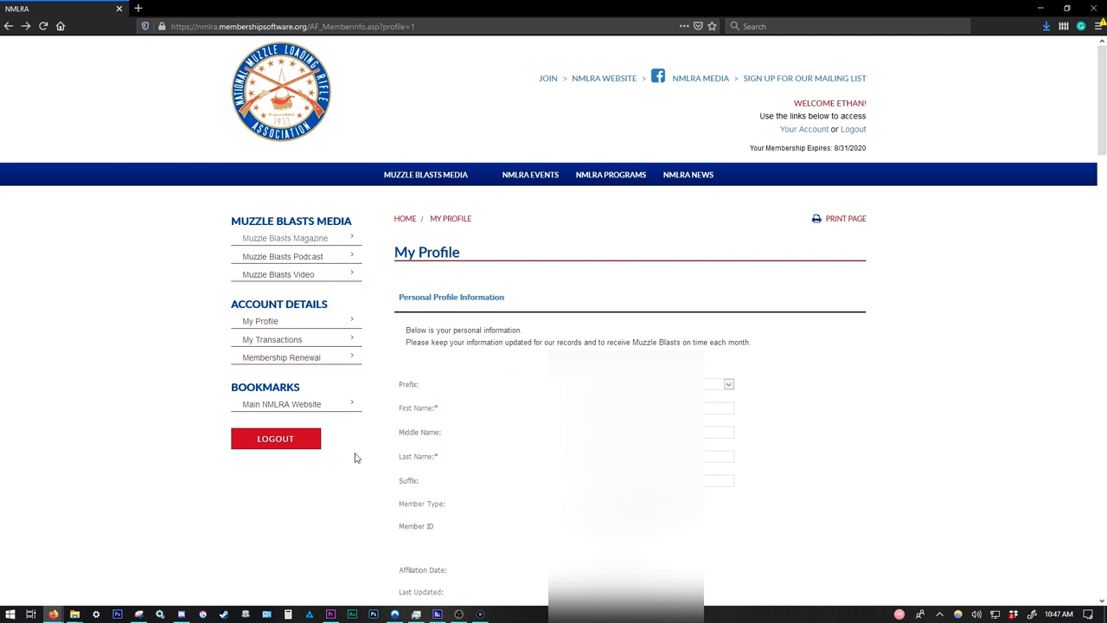
mouse_move(344, 423)
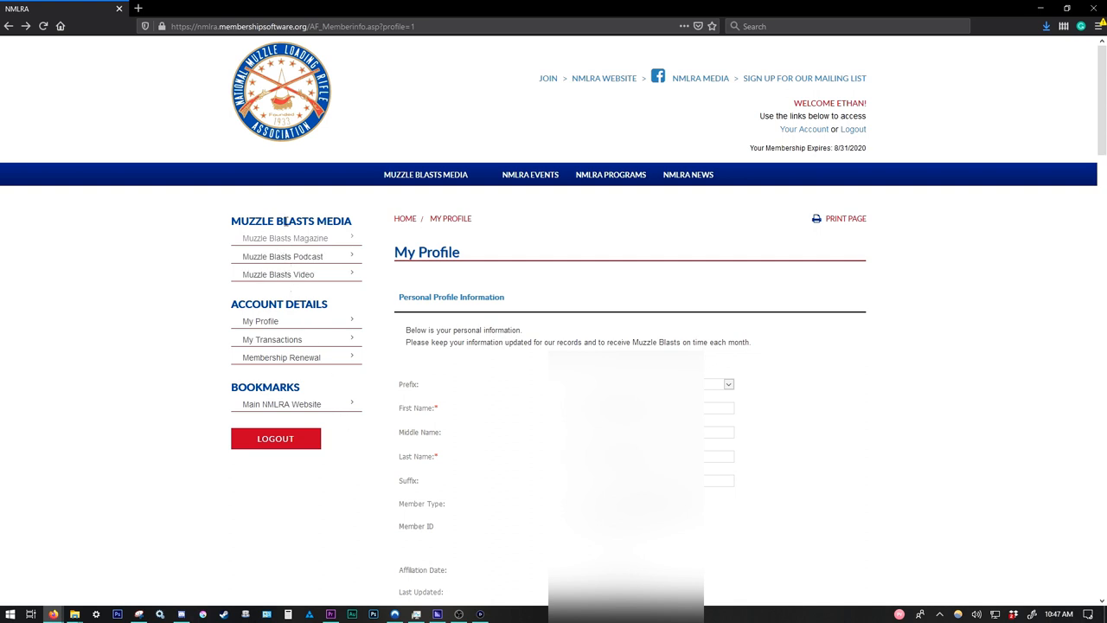
mouse_move(315, 242)
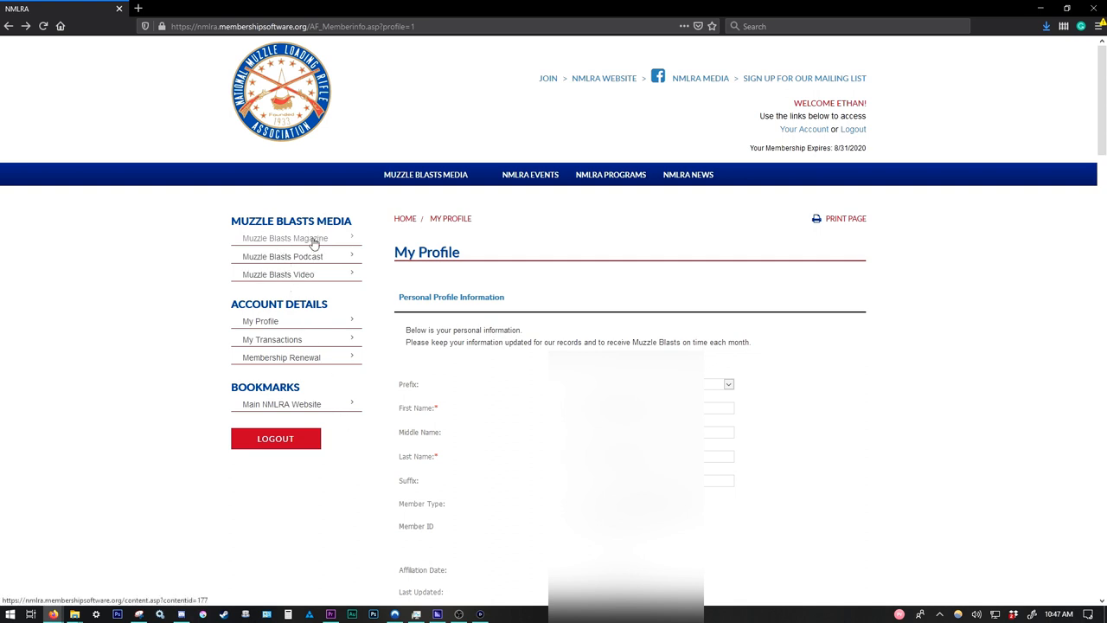
- Go to the Muzzle Blasts Magazine archive and scroll down to the 2018 Issues covers
left_click(286, 238)
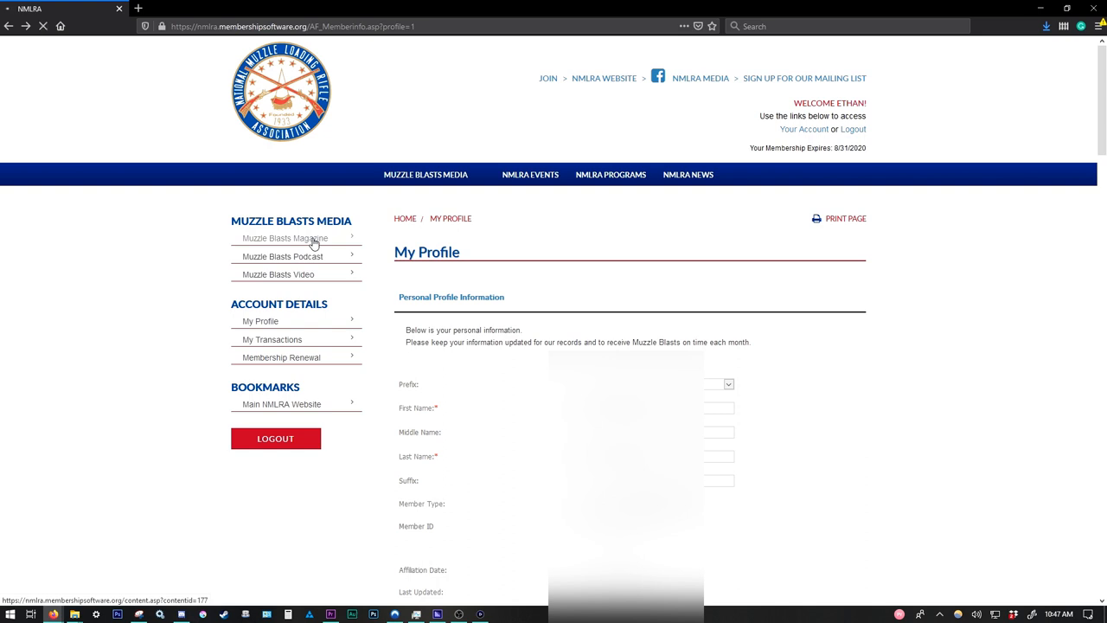
left_click(285, 239)
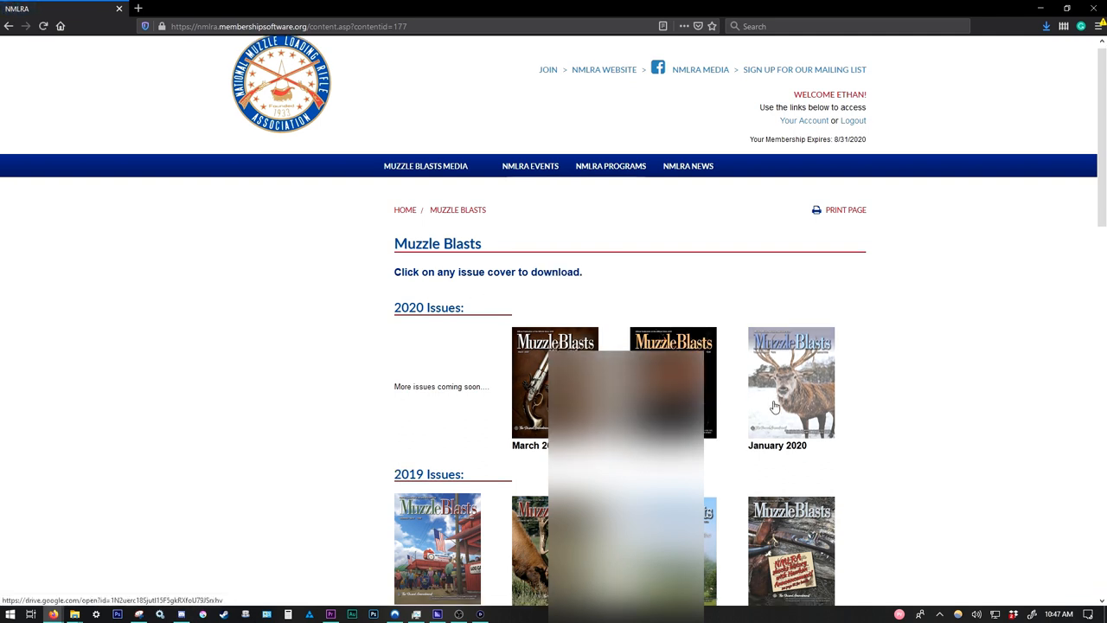
scroll("down", 3)
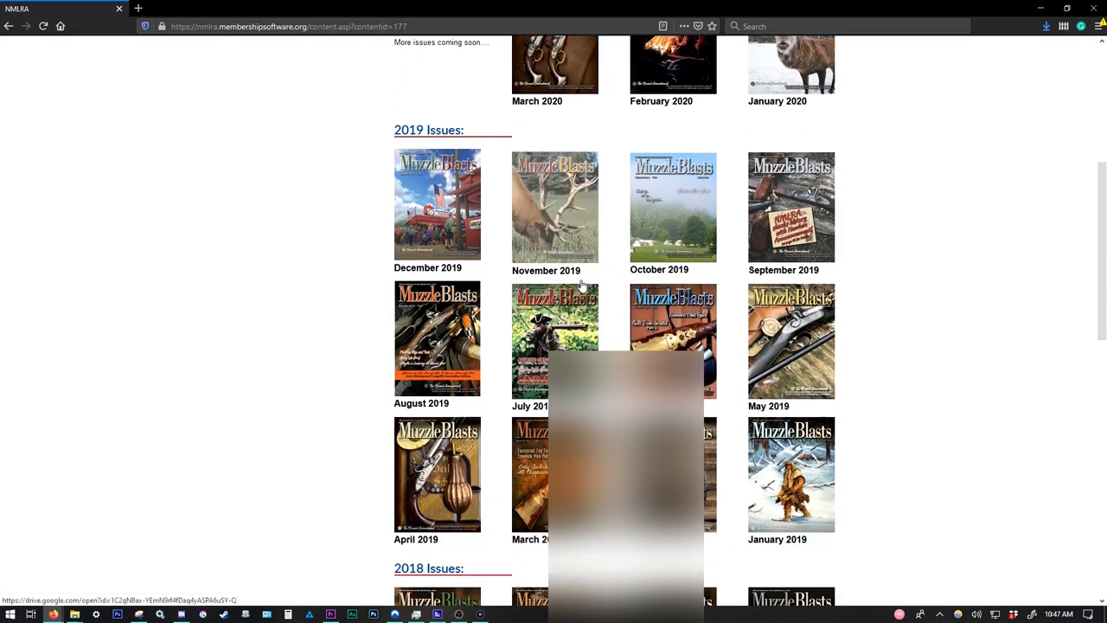
scroll("down", 3)
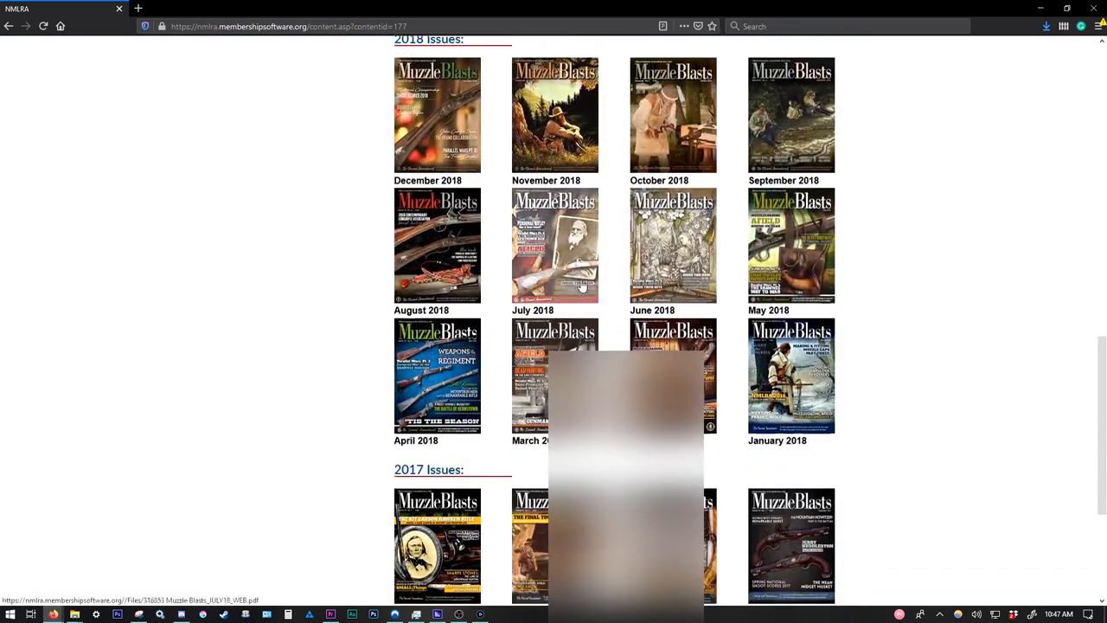
scroll("down", 3)
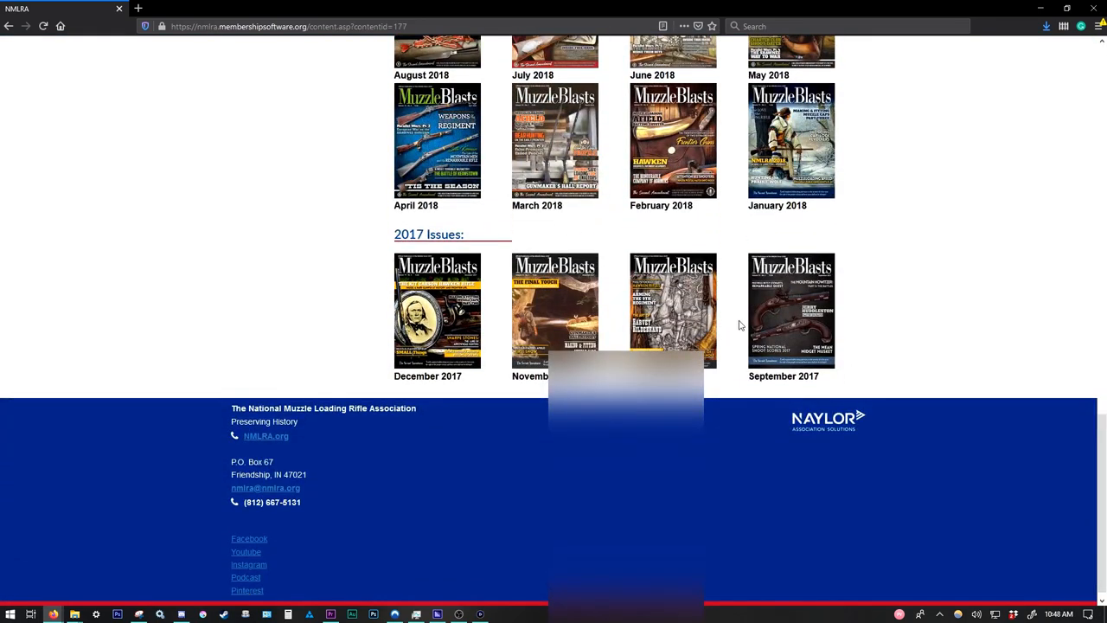
scroll("down", 3)
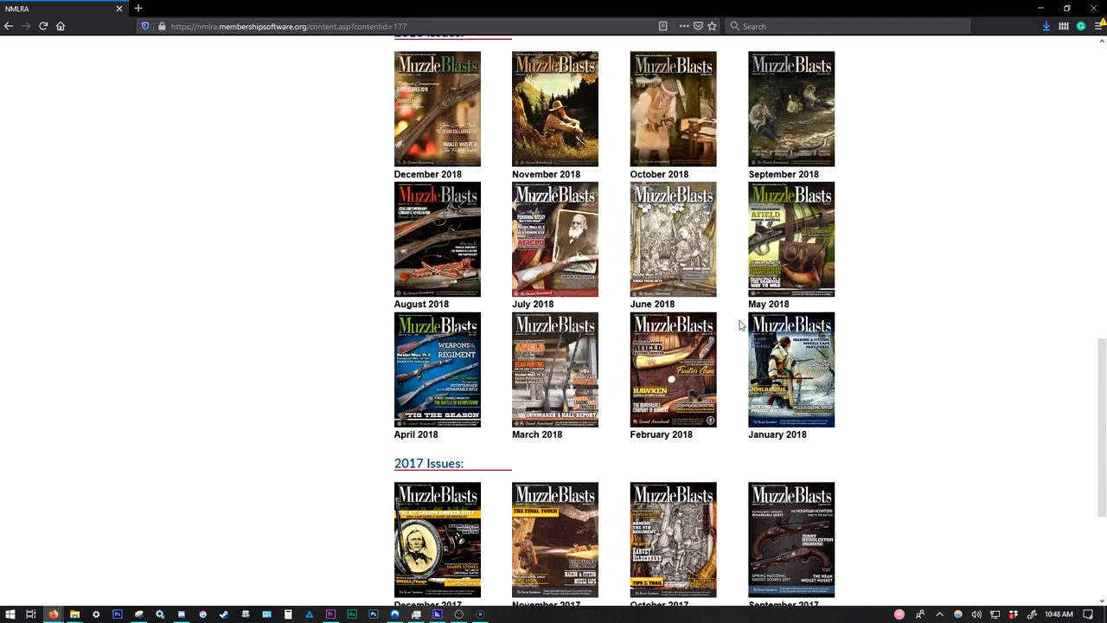
scroll("down", 3)
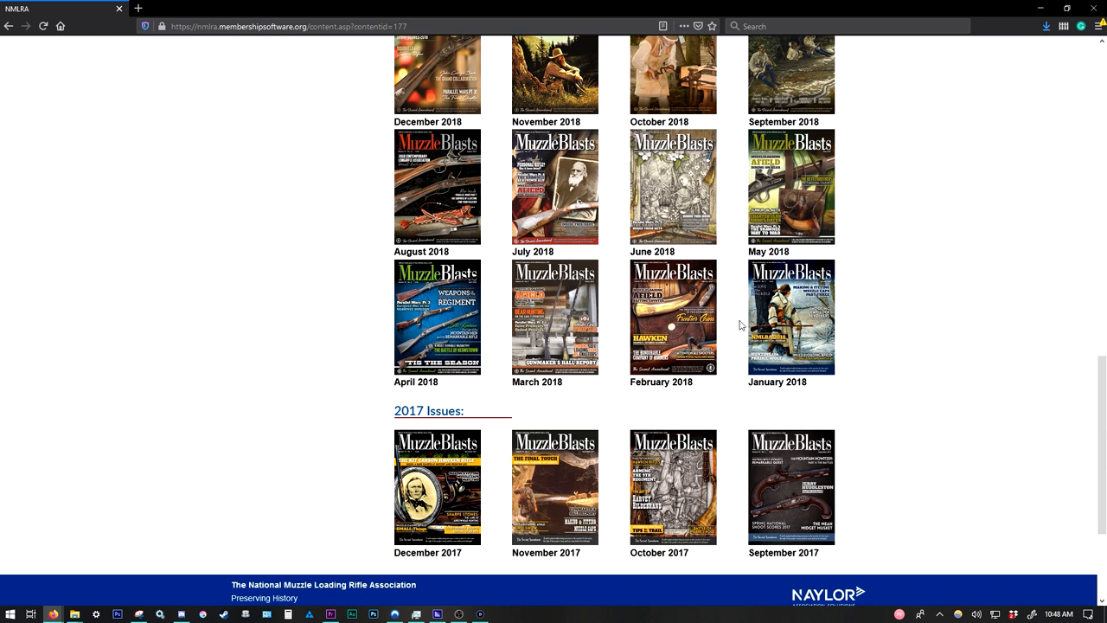
- View FEB18_WEB.pdf in Firefox's PDF viewer and read down to the editor's letter
left_click(673, 314)
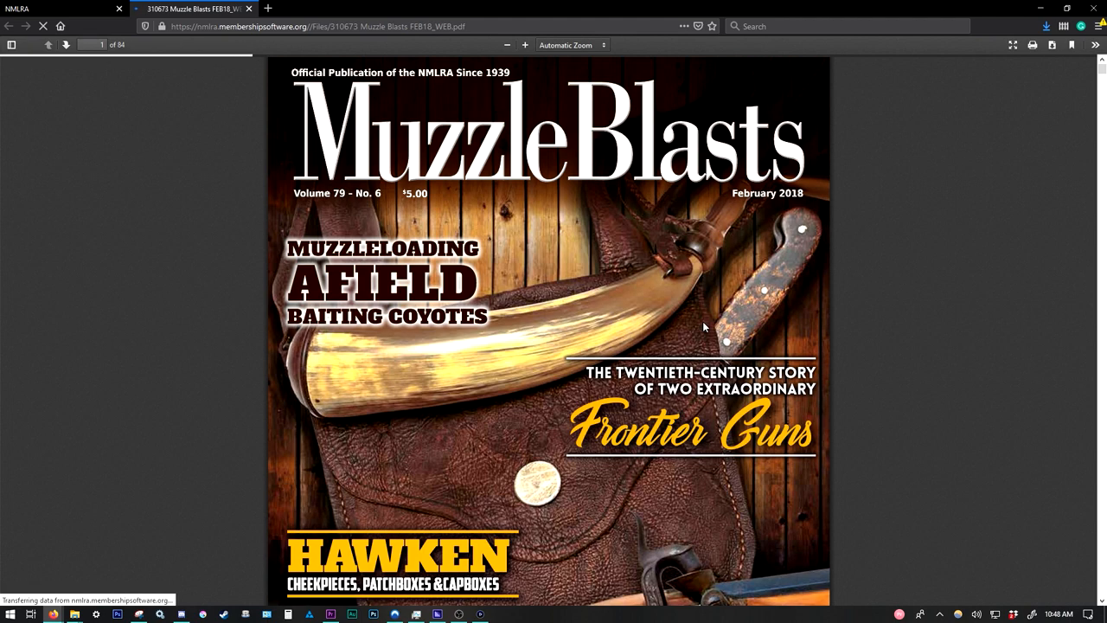
scroll("down", 3)
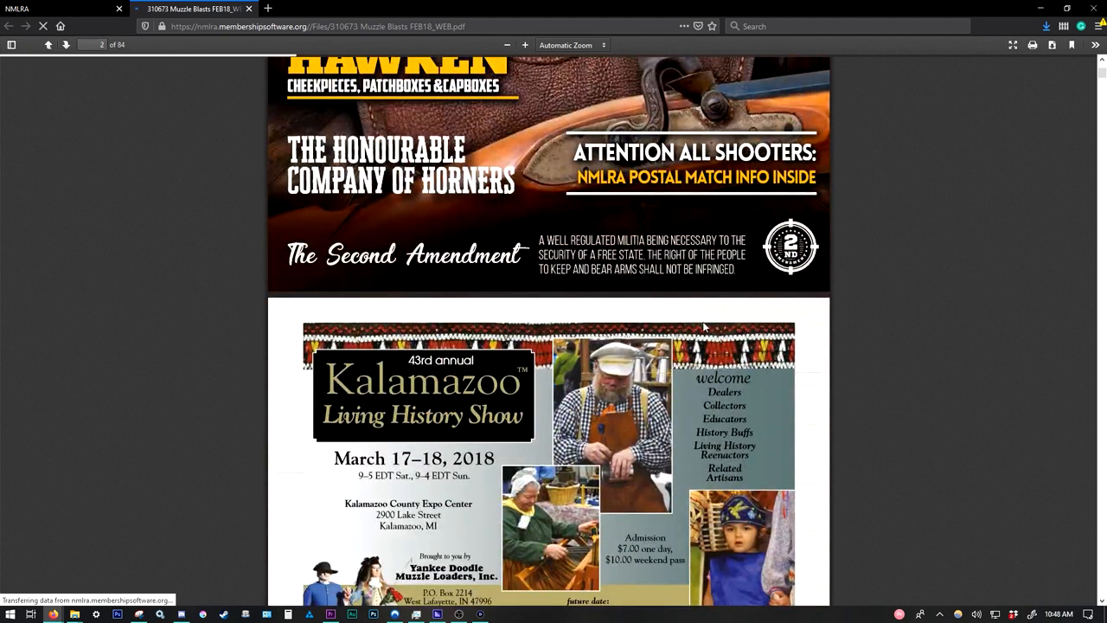
scroll("down", 3)
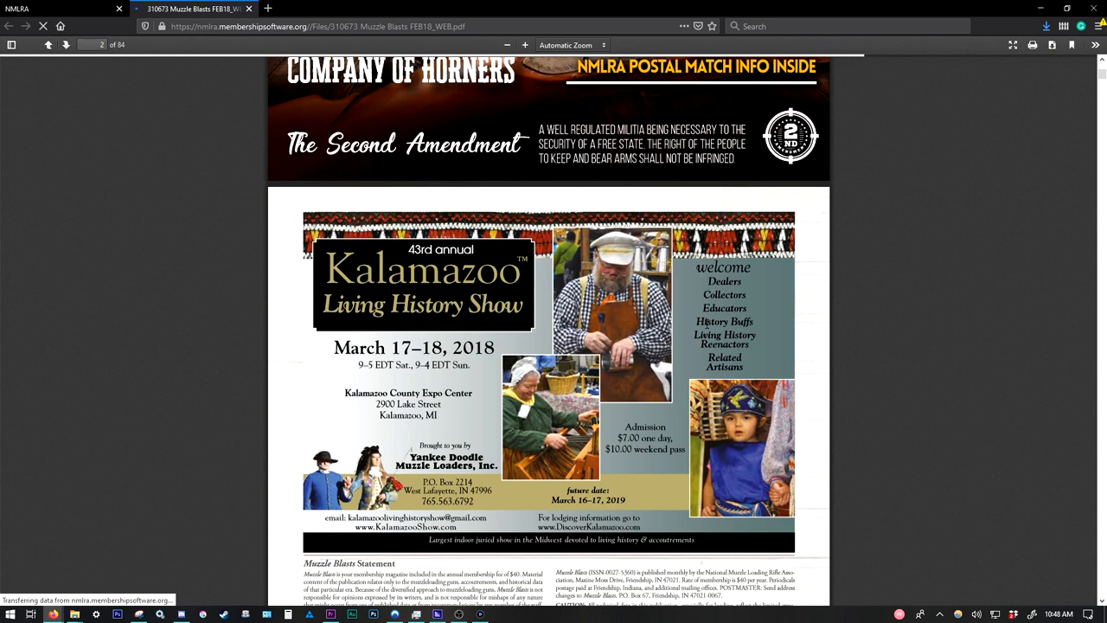
scroll("down", 3)
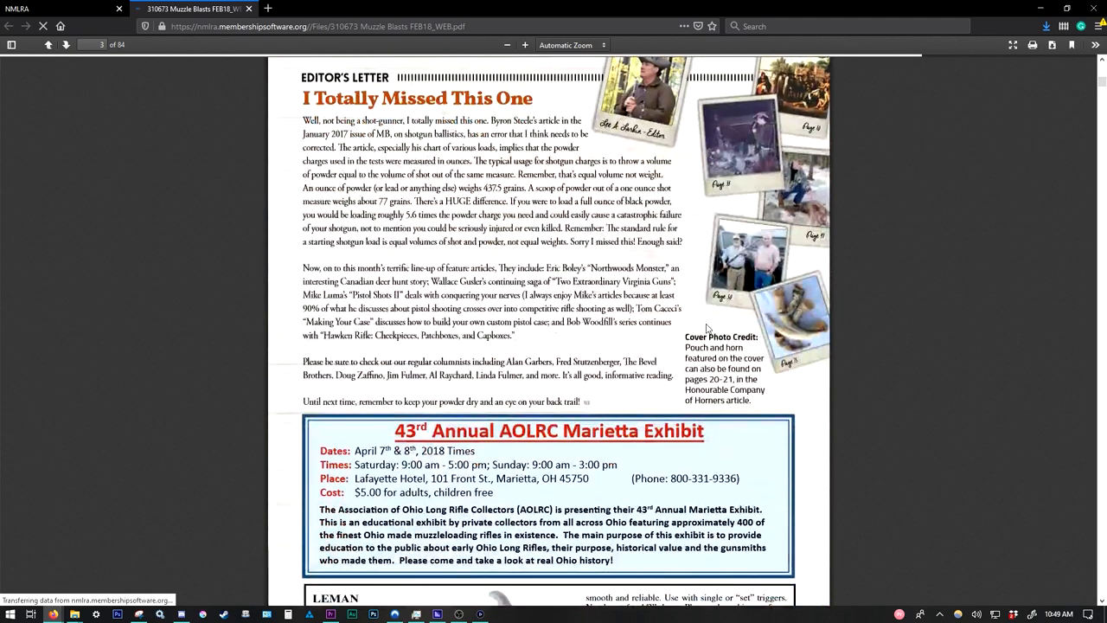
- Download the February 2018 issue, choosing Save File and confirming with OK
left_click(65, 45)
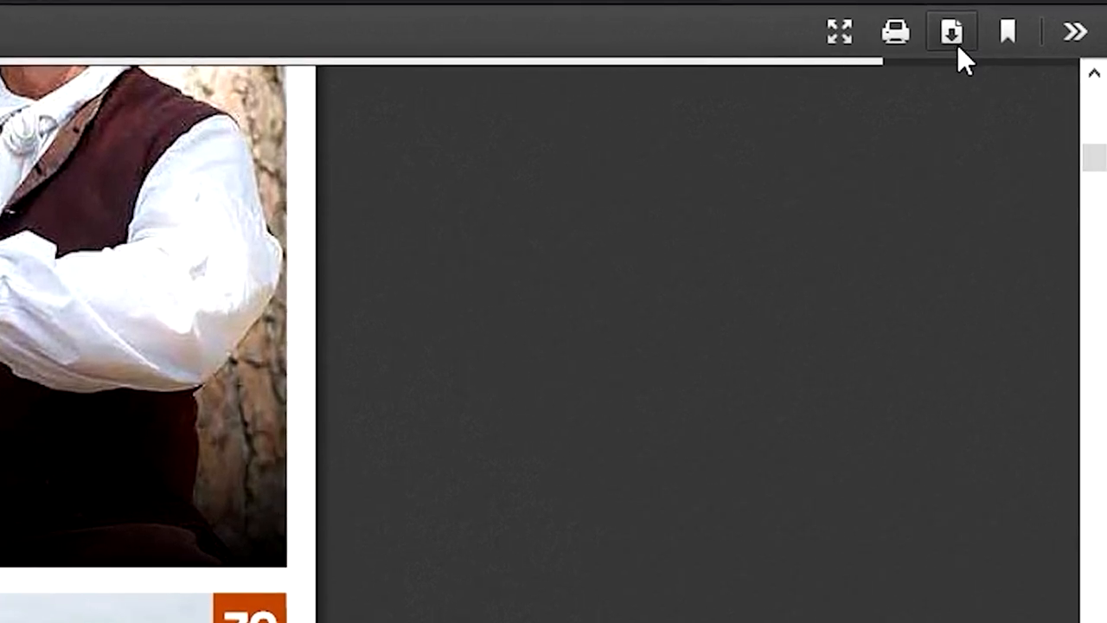
mouse_move(952, 31)
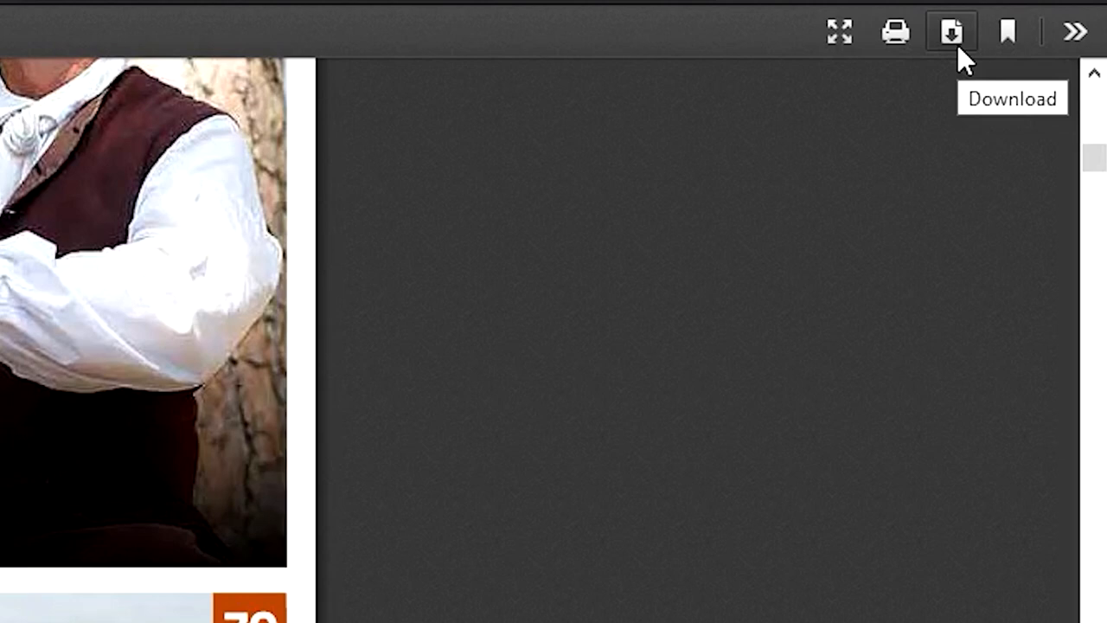
mouse_move(817, 158)
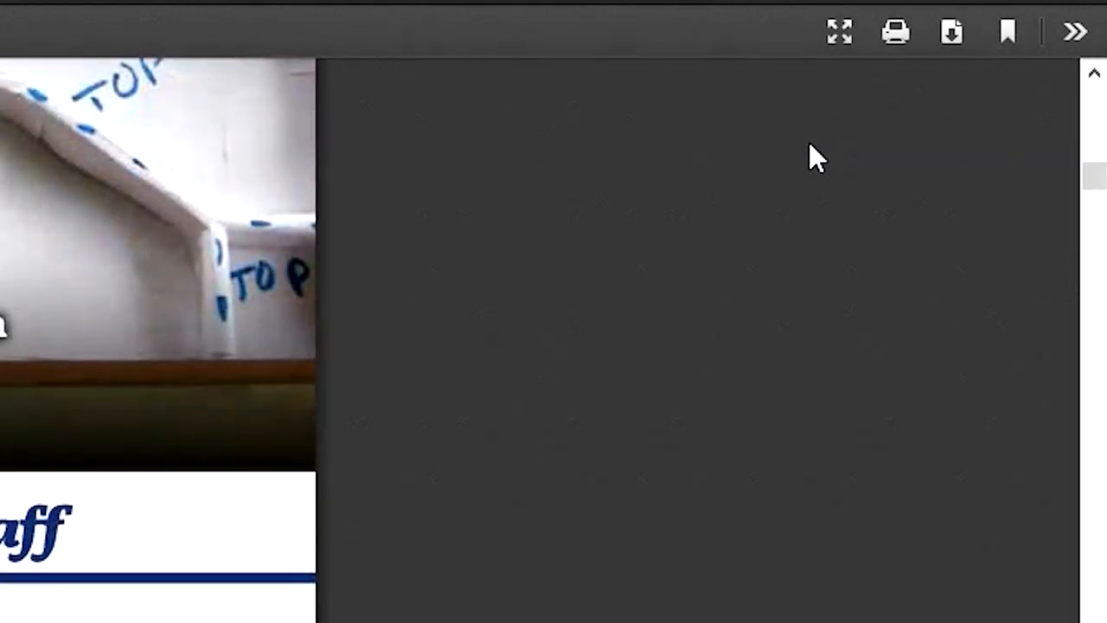
mouse_move(951, 31)
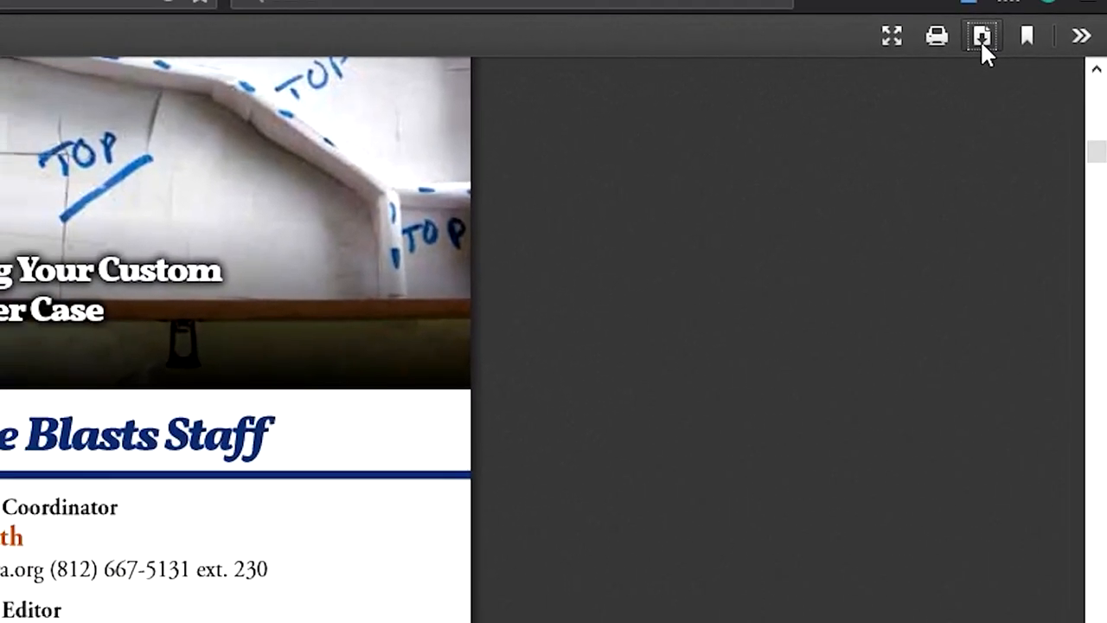
left_click(983, 35)
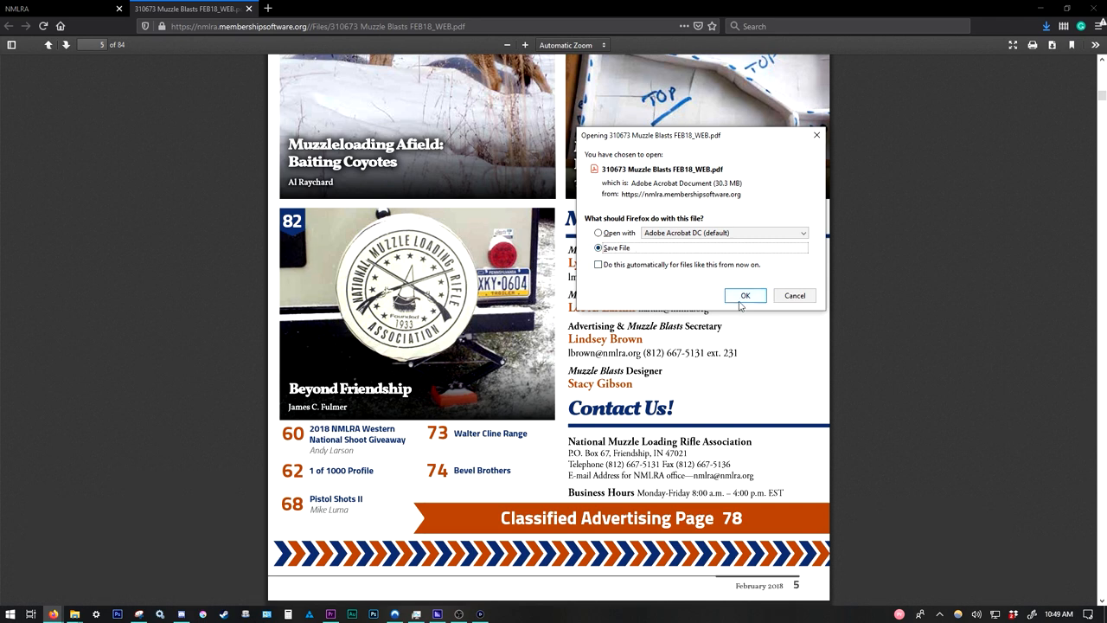
left_click(745, 294)
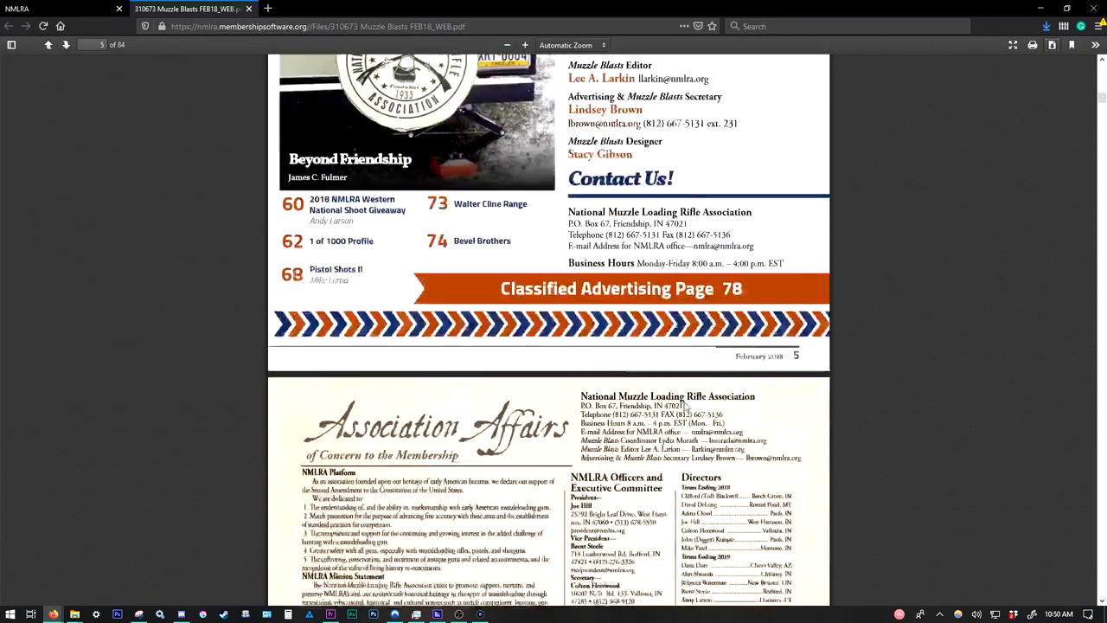
- Scroll through the President's Message pages before returning to the 2018 issue archive
scroll("down", 3)
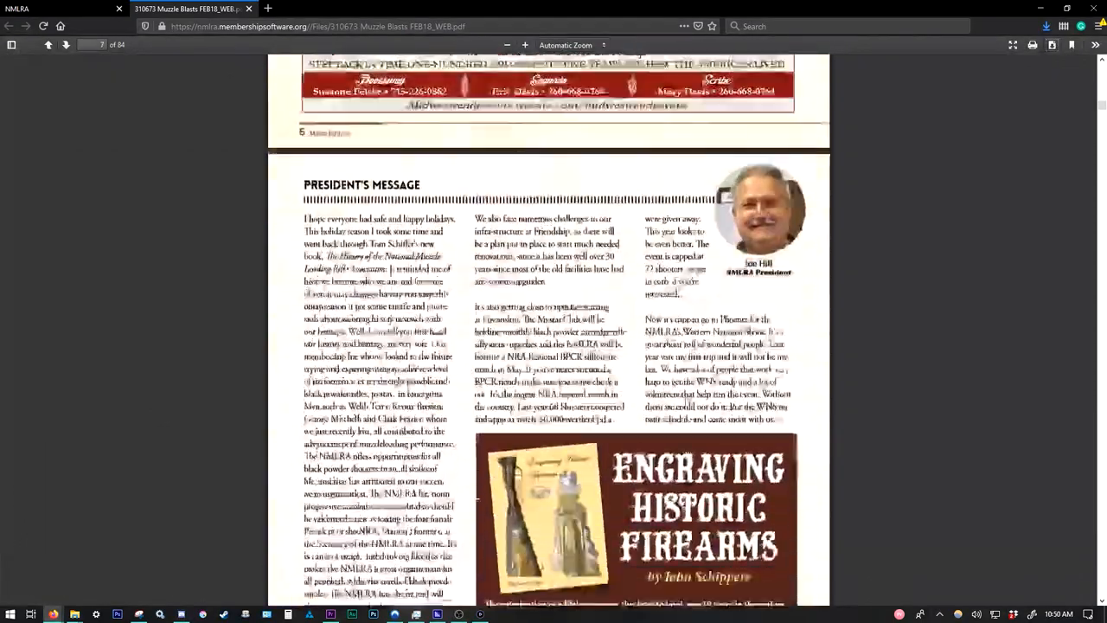
scroll("down", 3)
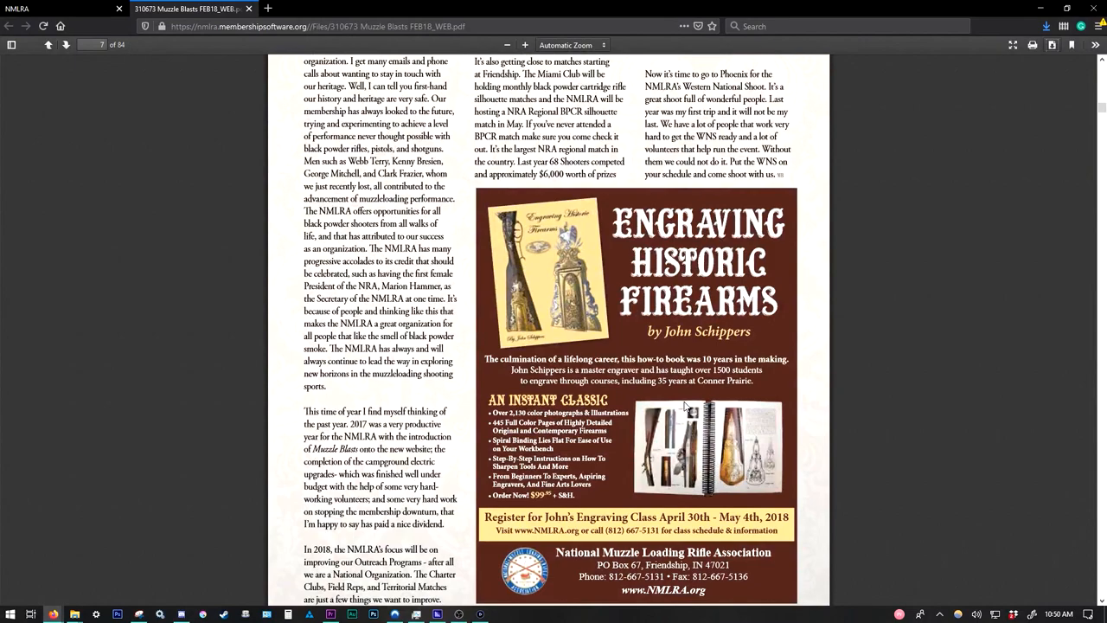
scroll("down", 3)
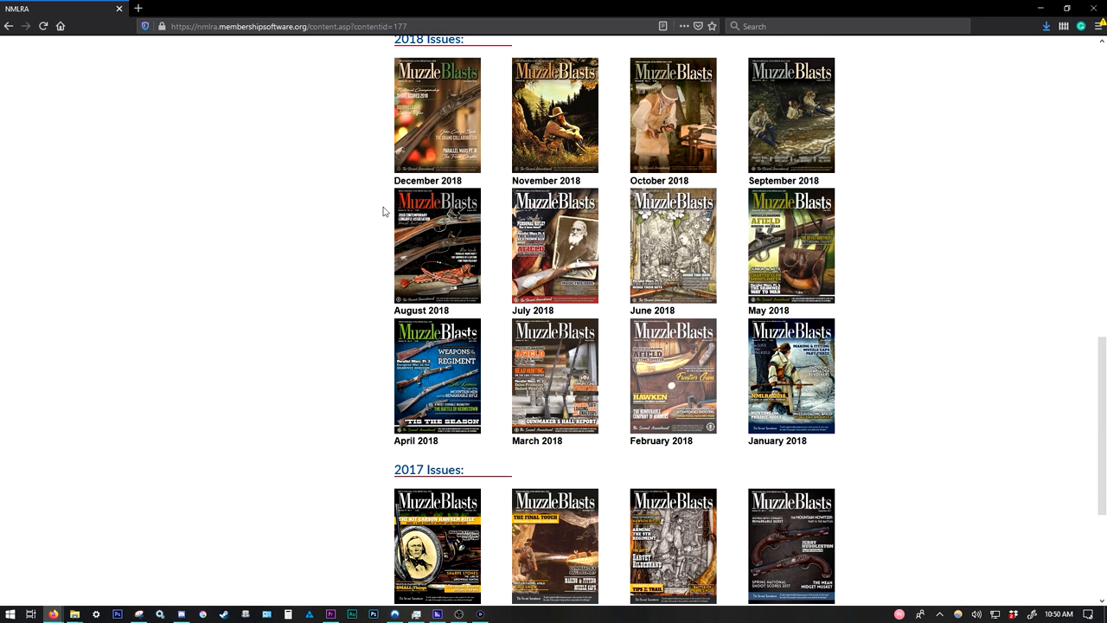
- Scroll the archive page before heading to the nmlra.org home page
scroll("down", 3)
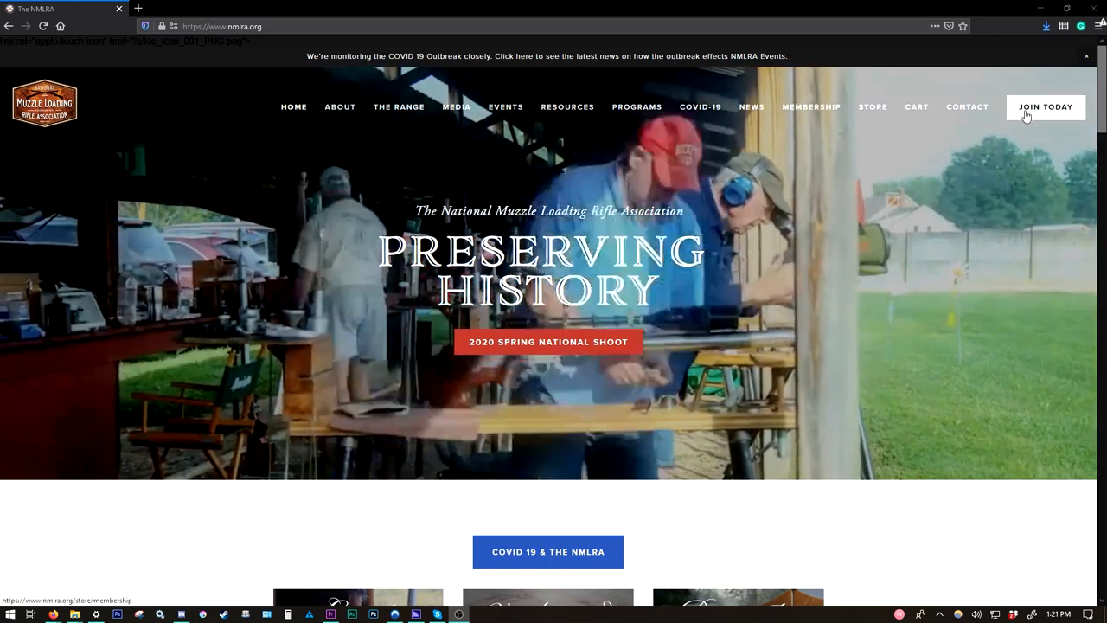
- Go to JOIN TODAY, choose Physical magazine type, and bring up the Membership Form
left_click(1045, 108)
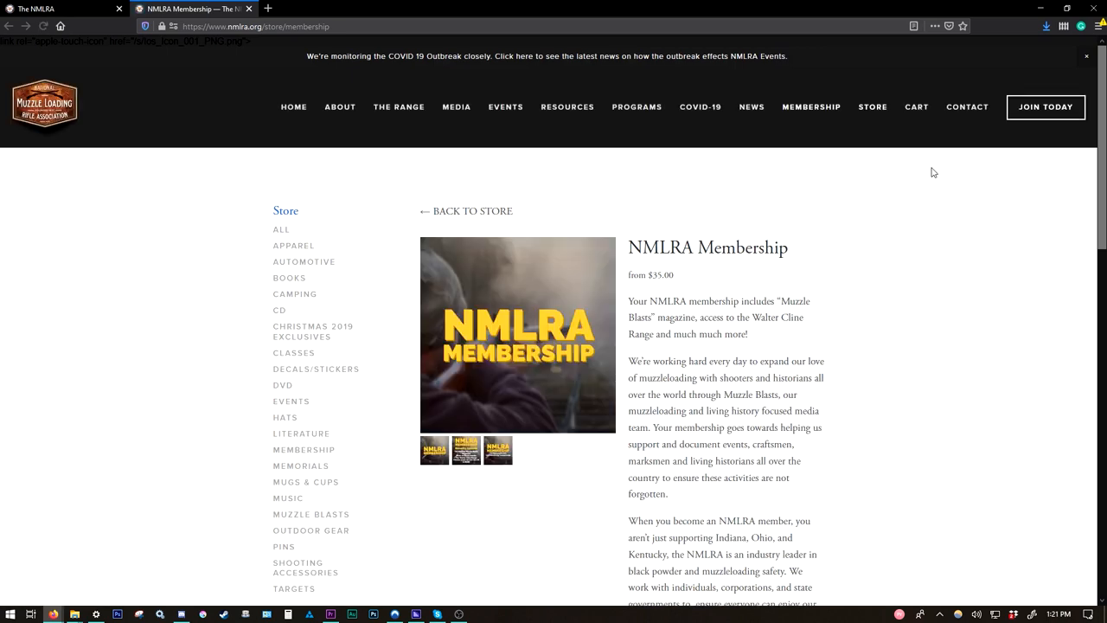
scroll("down", 3)
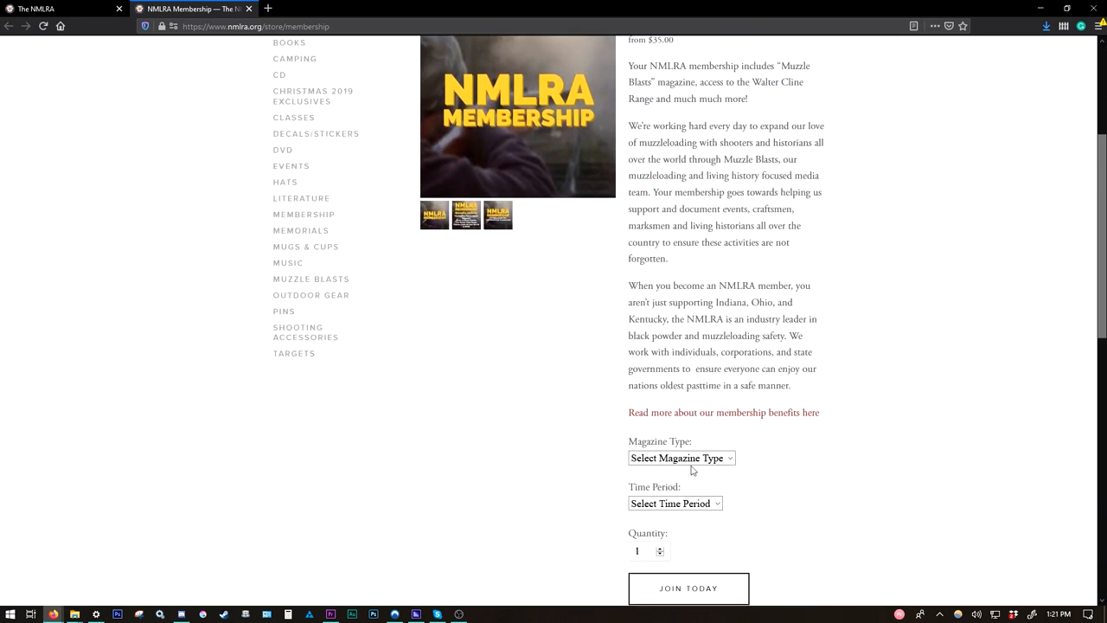
left_click(681, 457)
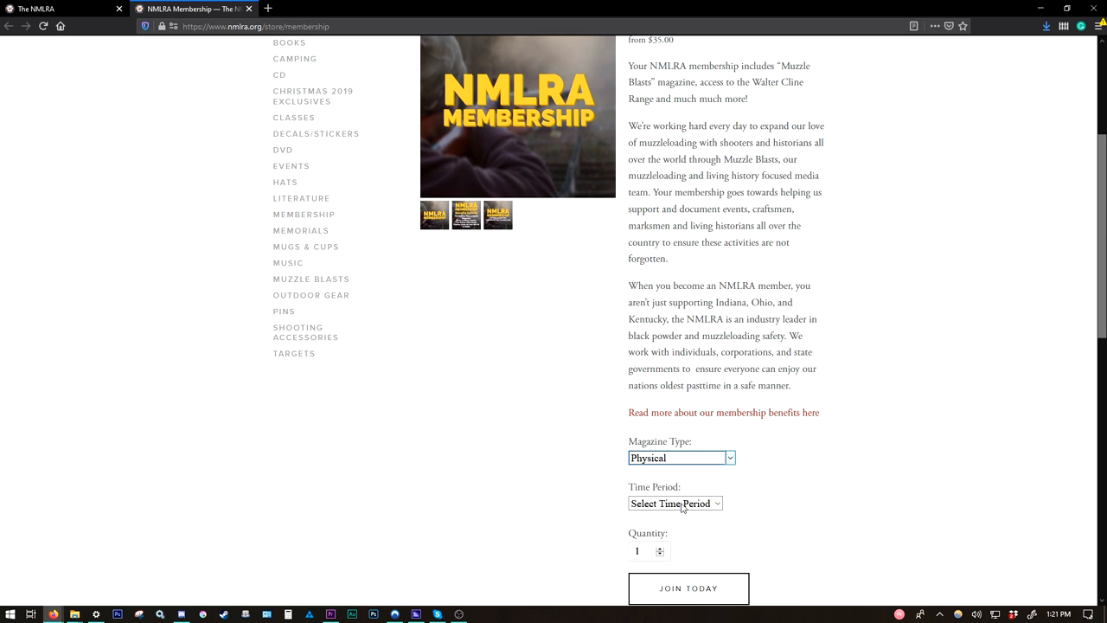
left_click(675, 501)
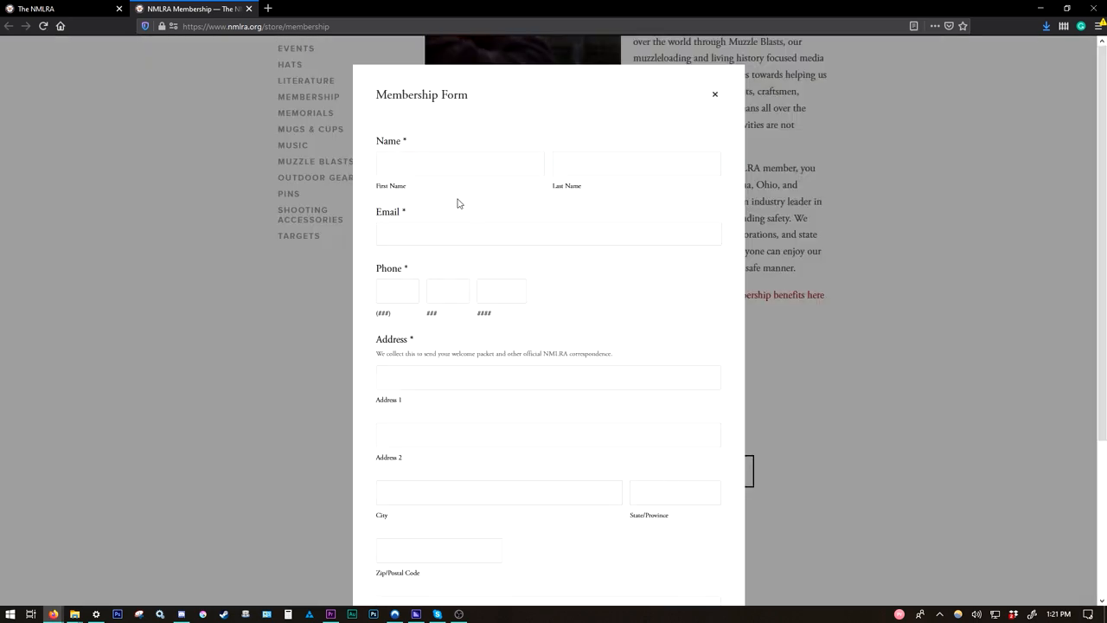
scroll("down", 3)
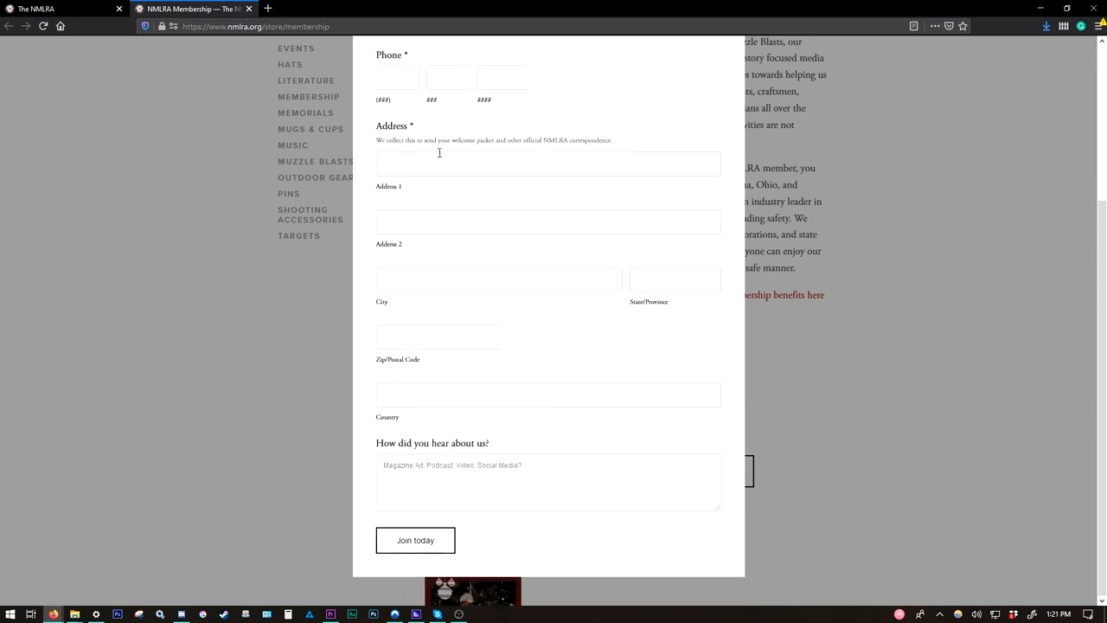